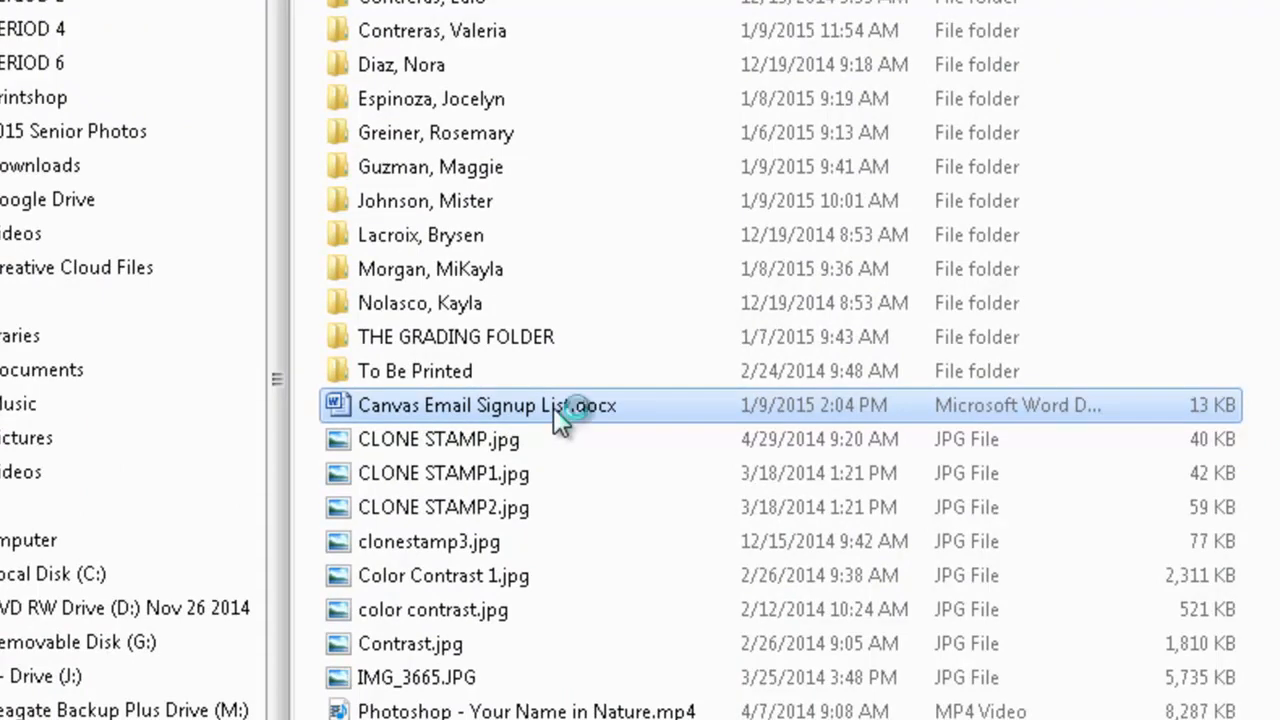
- Open Canvas Email Signup List.docx from Windows Explorer in Word
{"action": "double_click", "coordinate": [486, 405]}
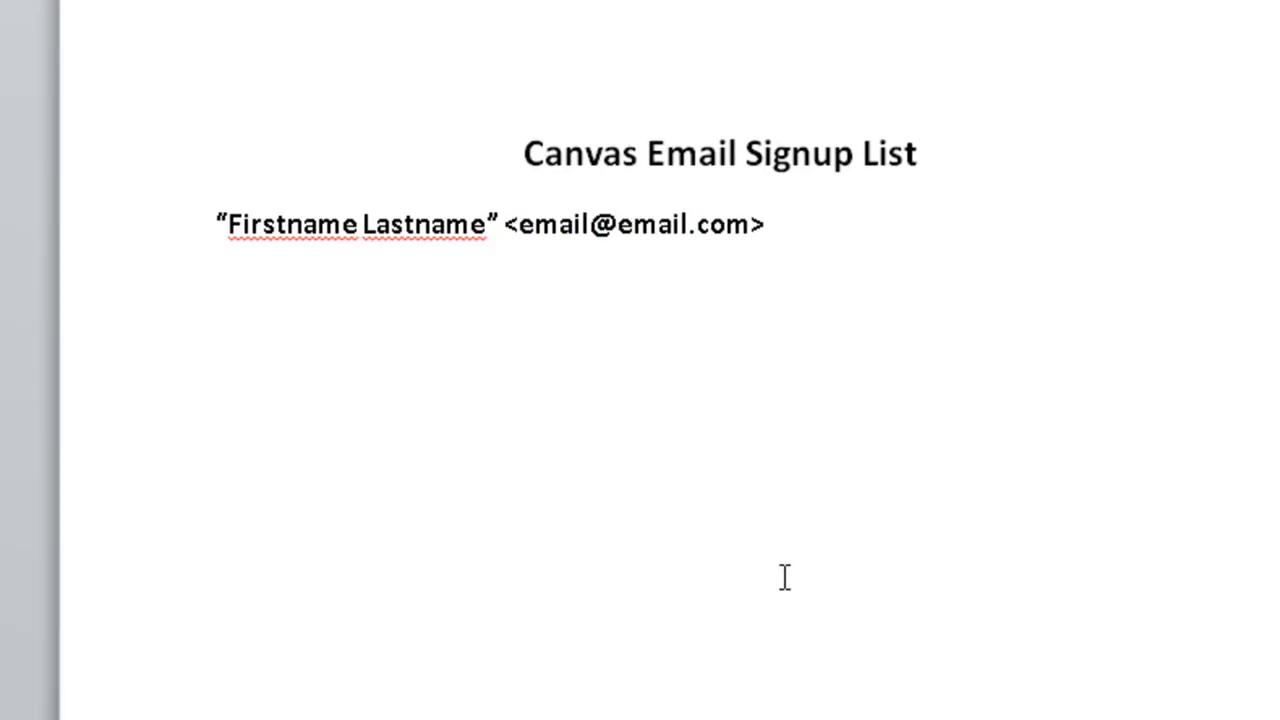
{"action": "mouse_move", "coordinate": [668, 237]}
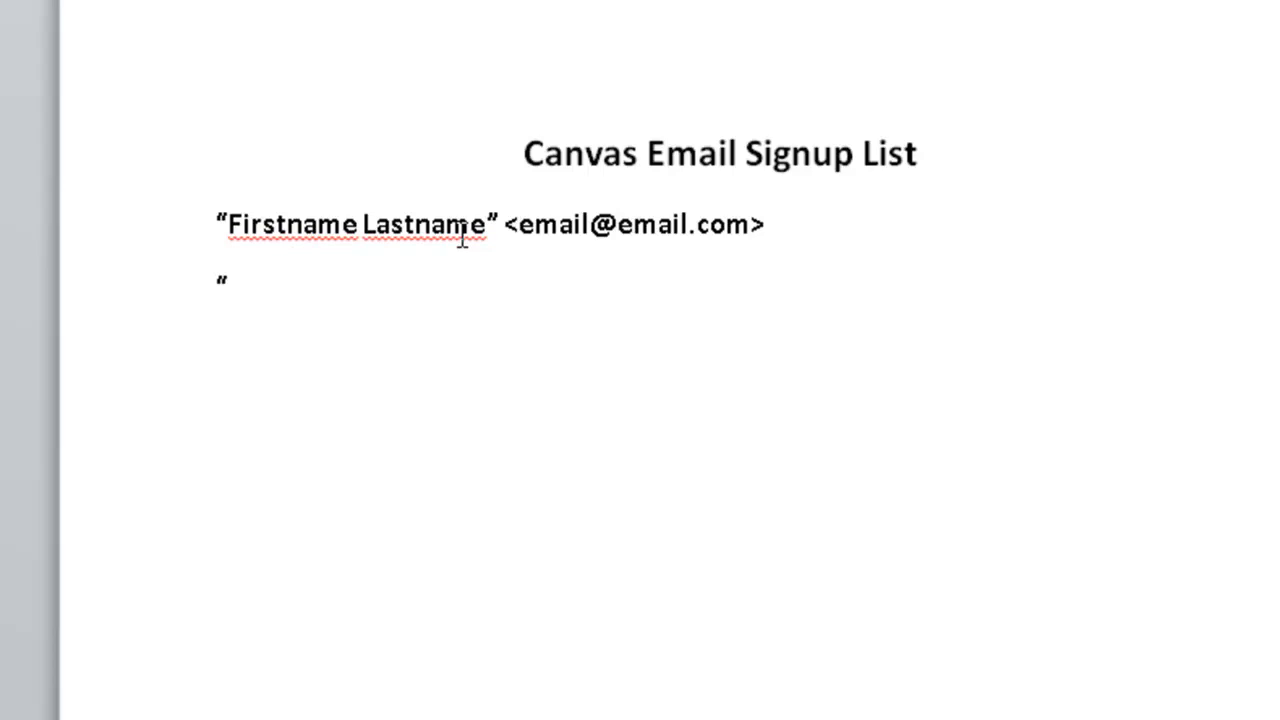
{"action": "type", "text": "Mas G"}
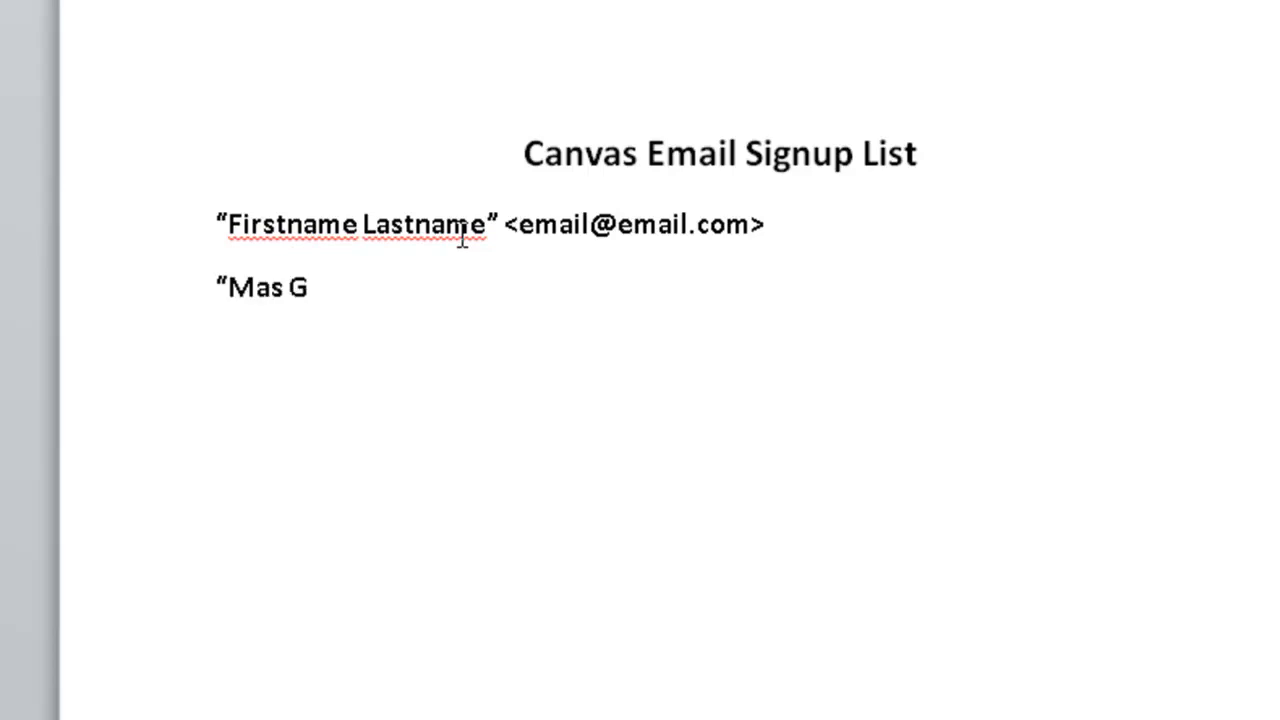
{"action": "type", "text": "uapo"}
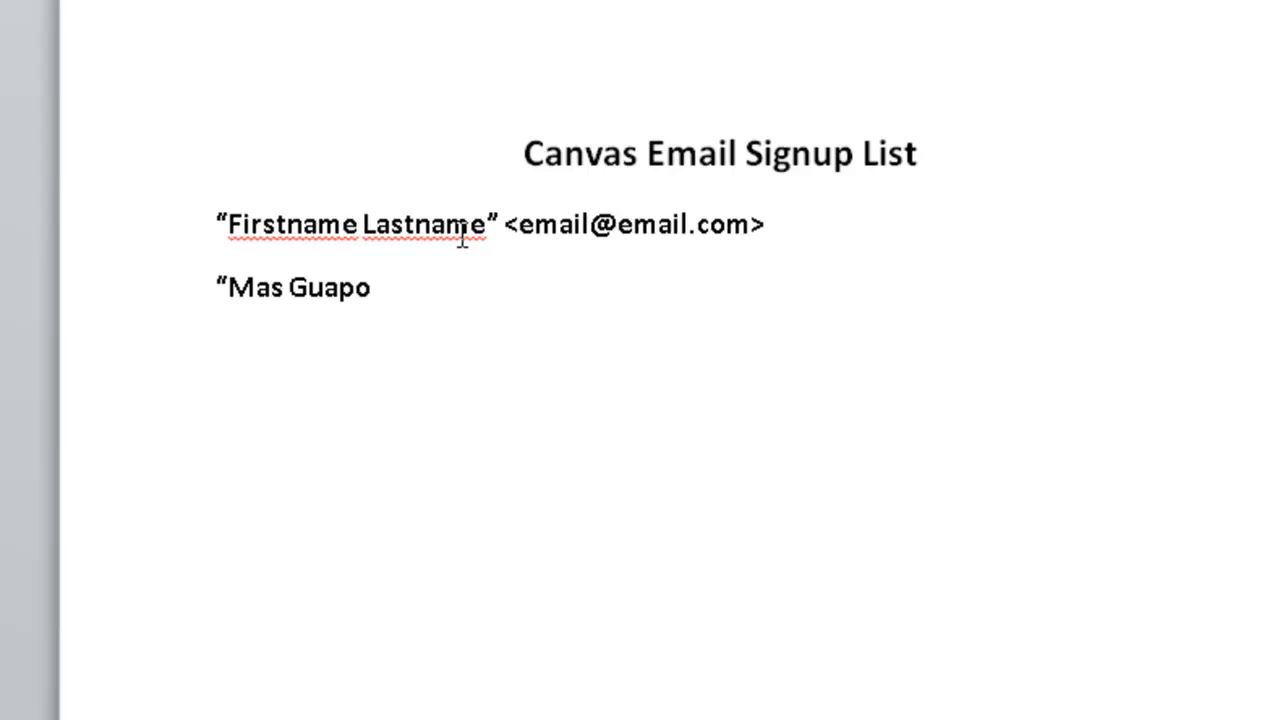
{"action": "type", "text": "Johnson"}
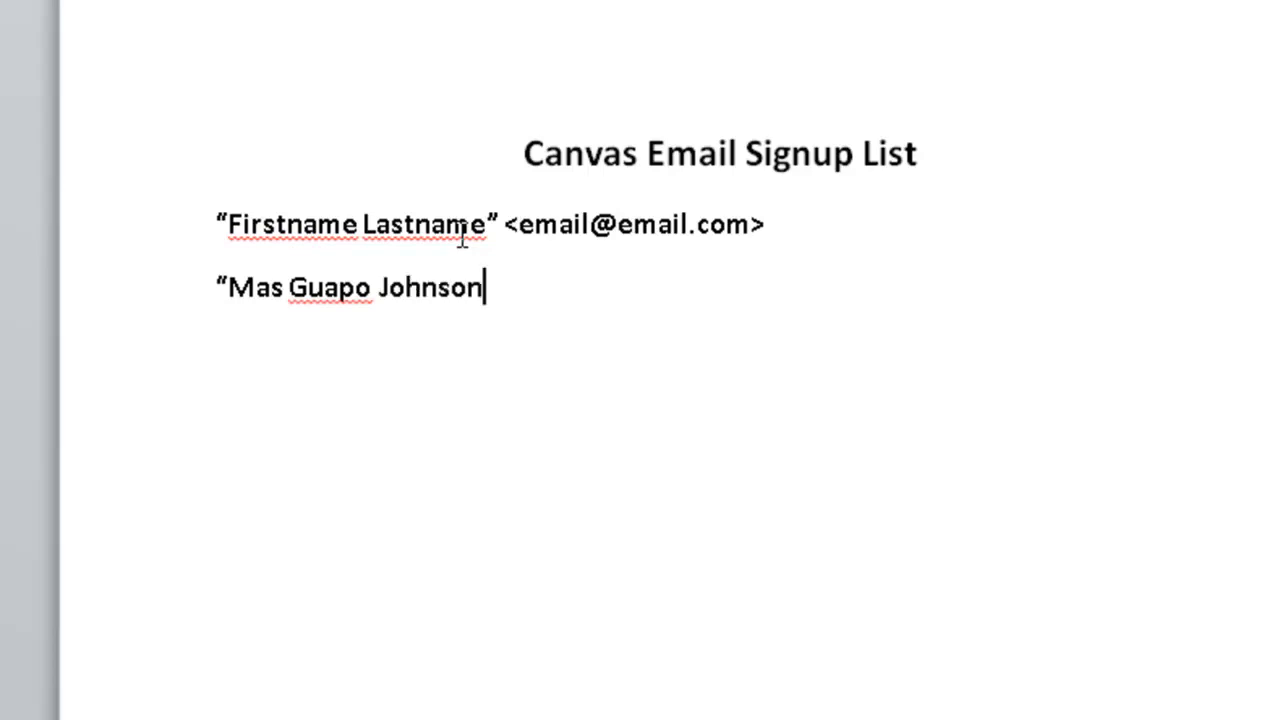
{"action": "type", "text": "\""}
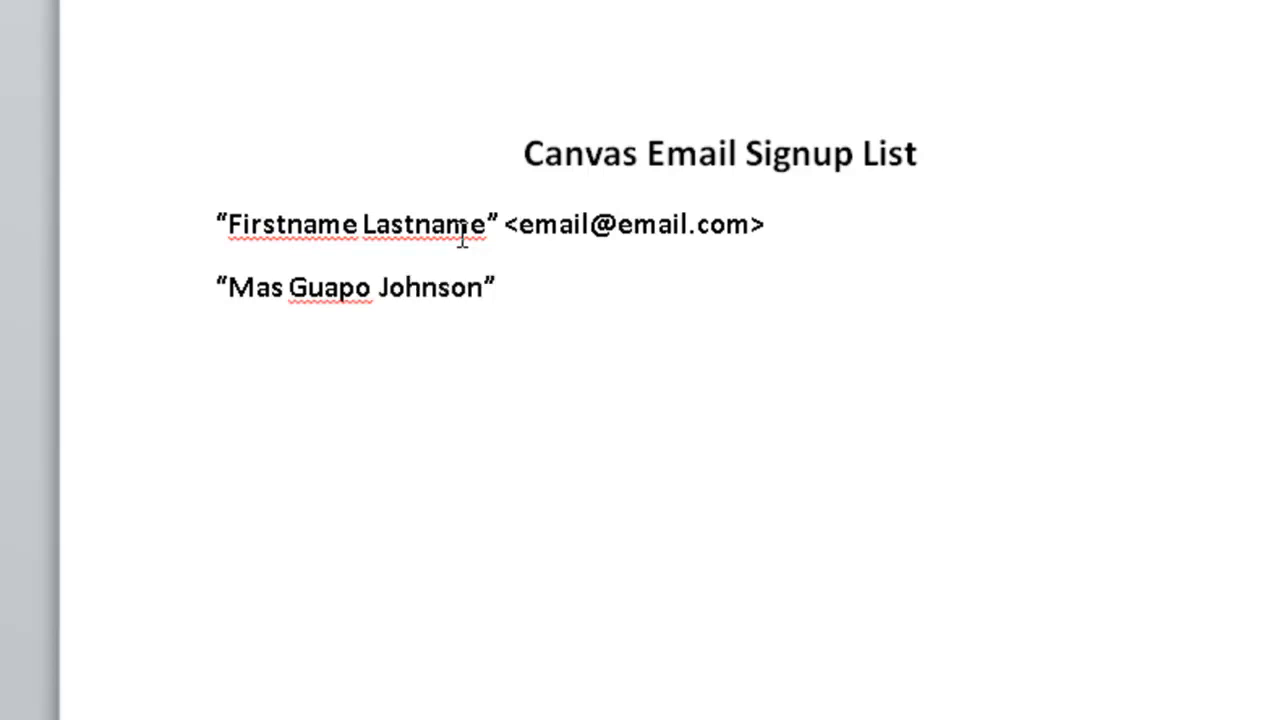
{"action": "type", "text": "<"}
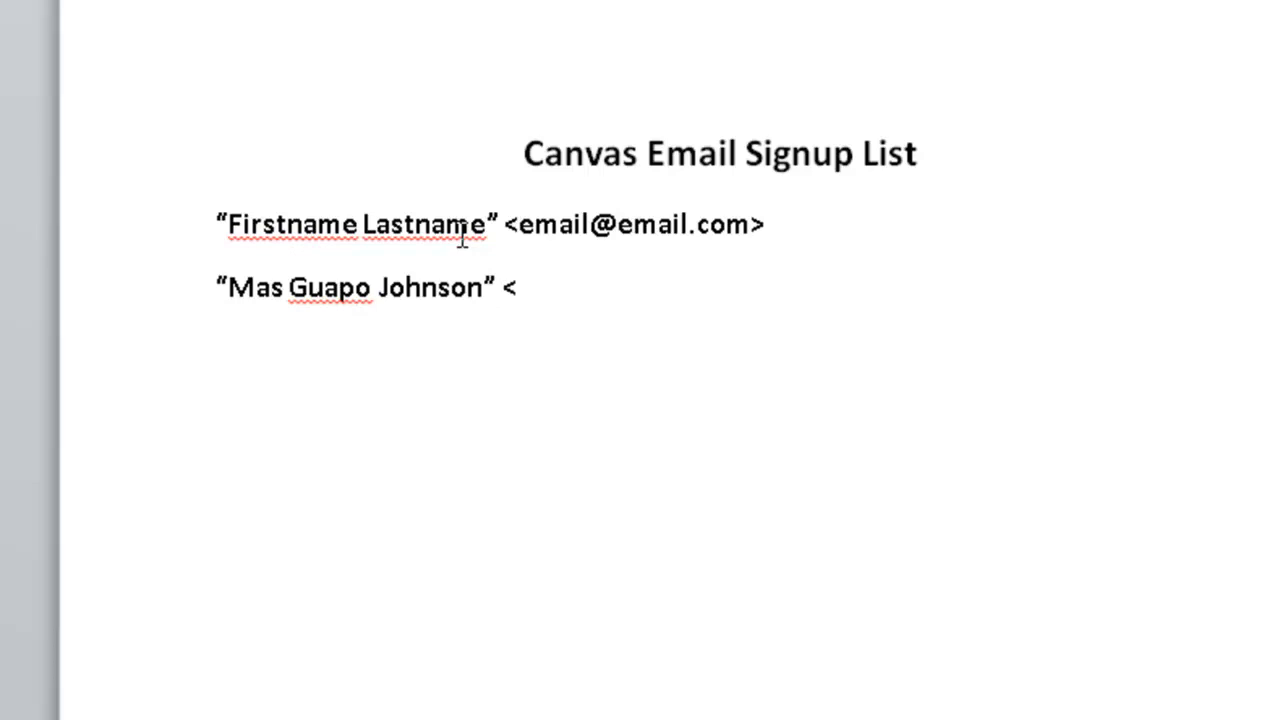
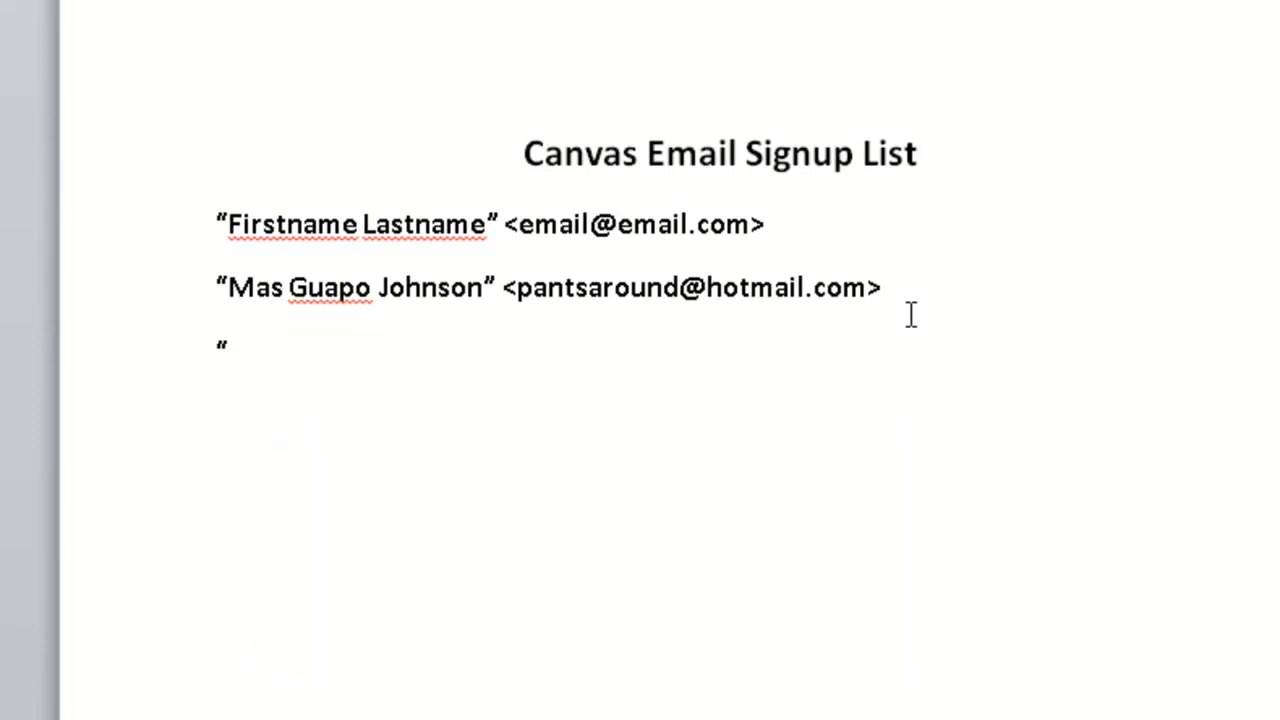
{"action": "type", "text": "Their"}
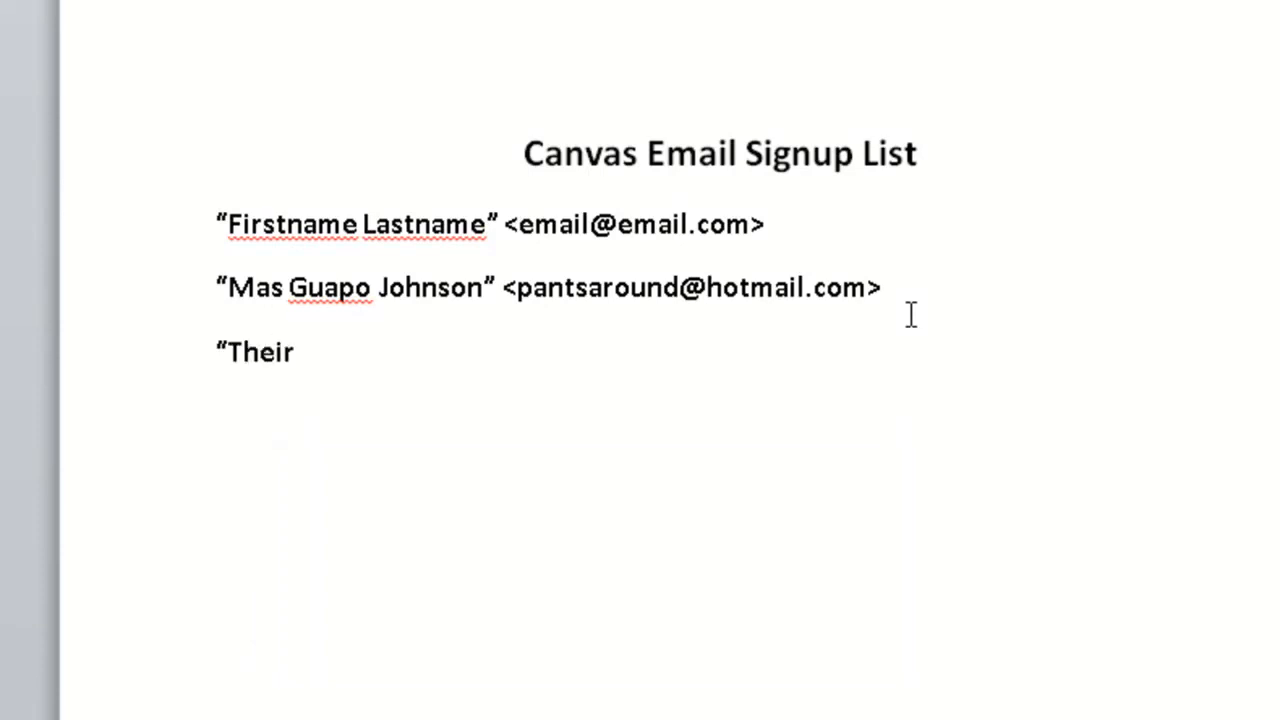
{"action": "type", "text": "Name\""}
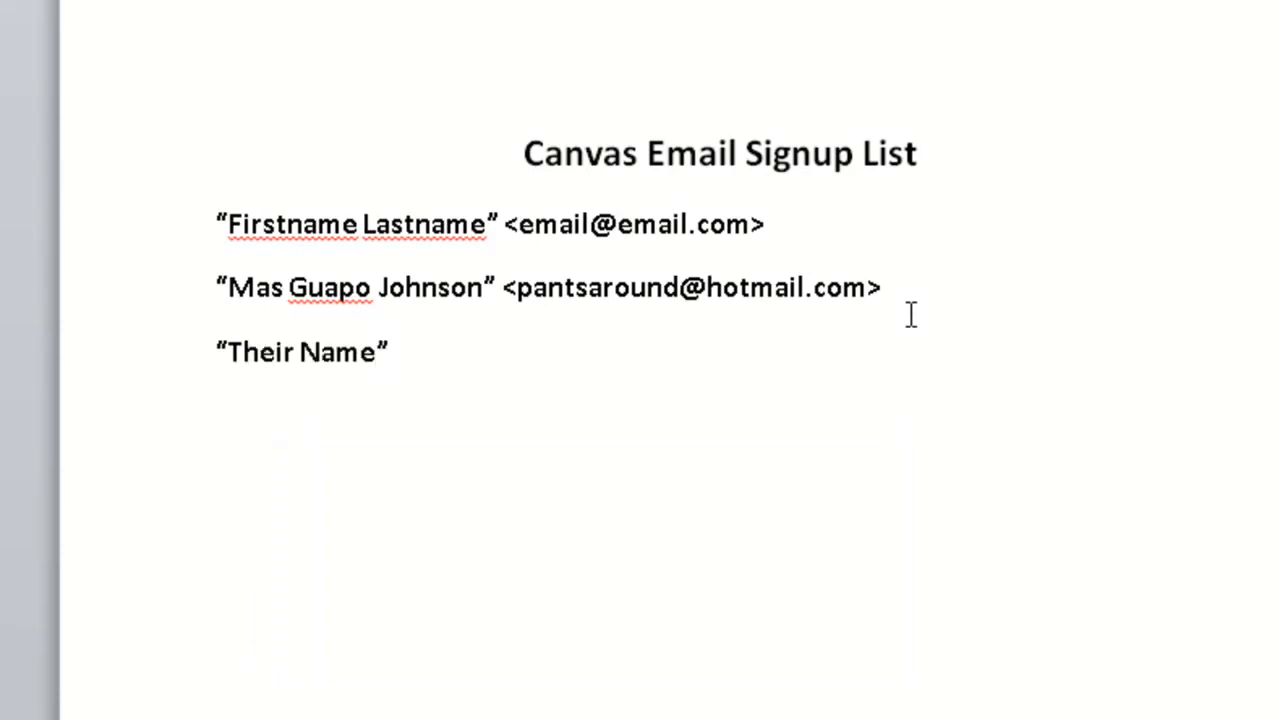
{"action": "type", "text": "<email"}
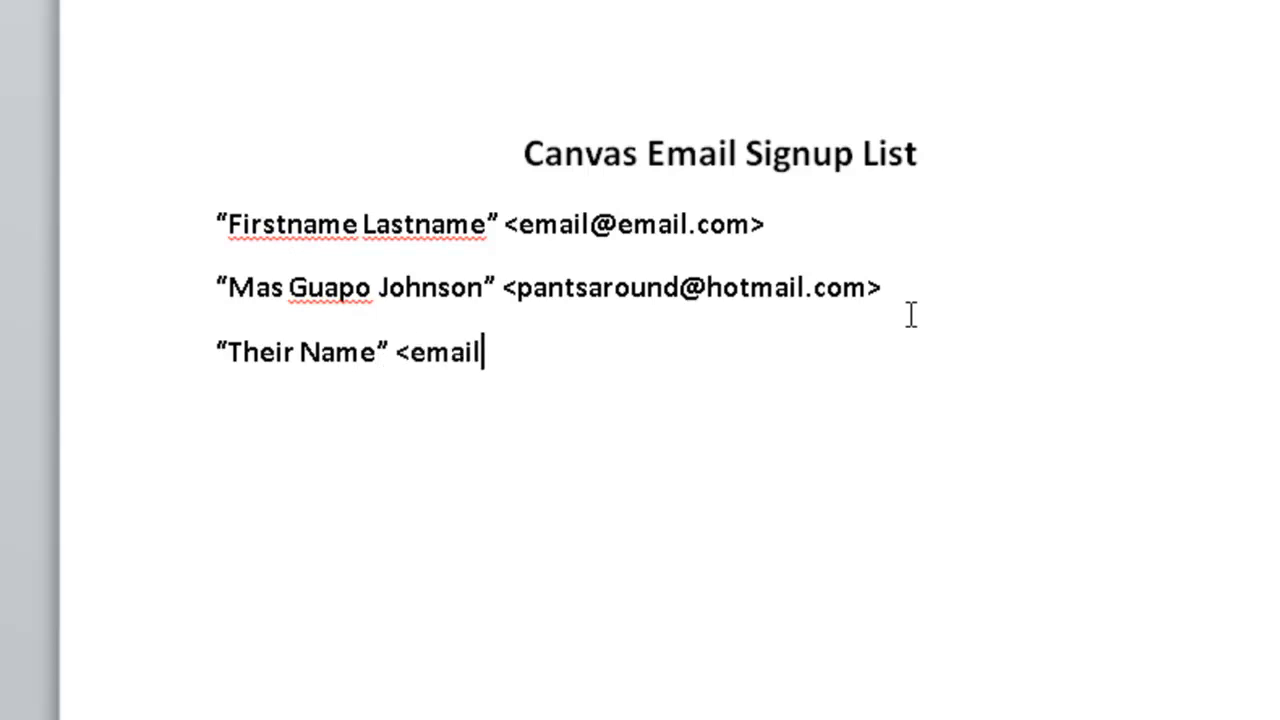
{"action": "key", "text": "Backspace"}
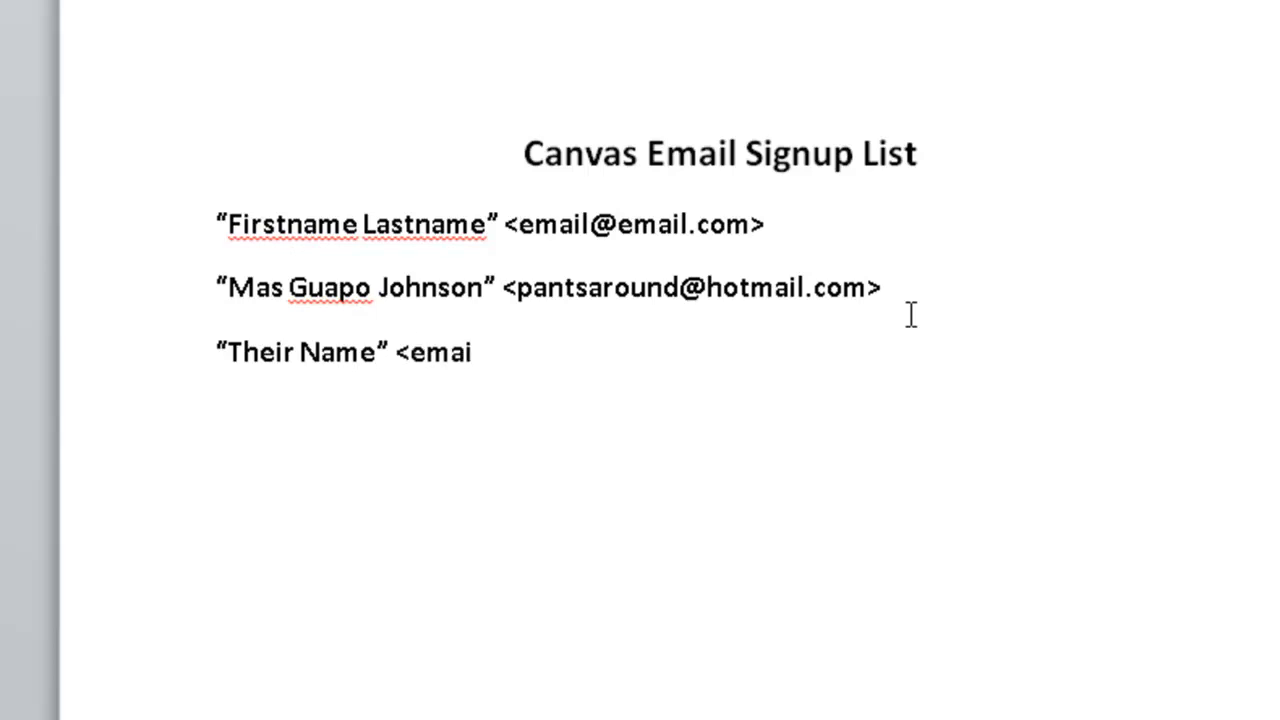
{"action": "type", "text": "l@ad"}
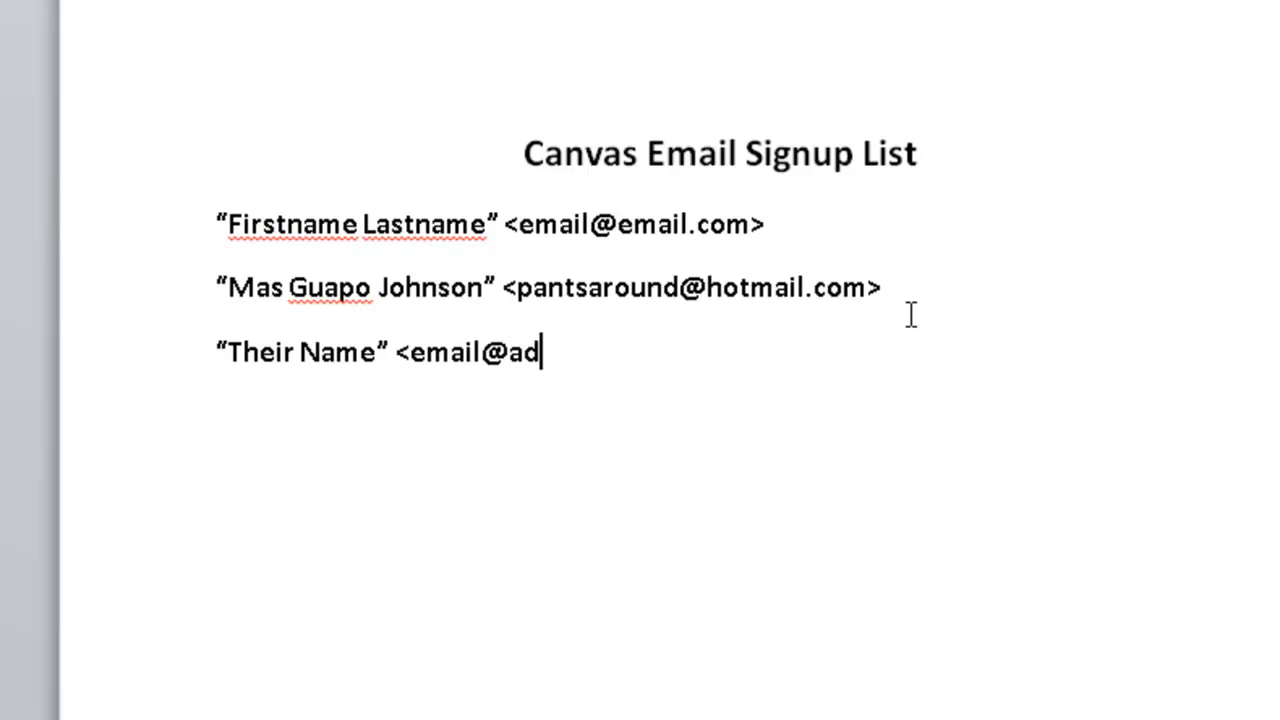
{"action": "type", "text": "dress.com"}
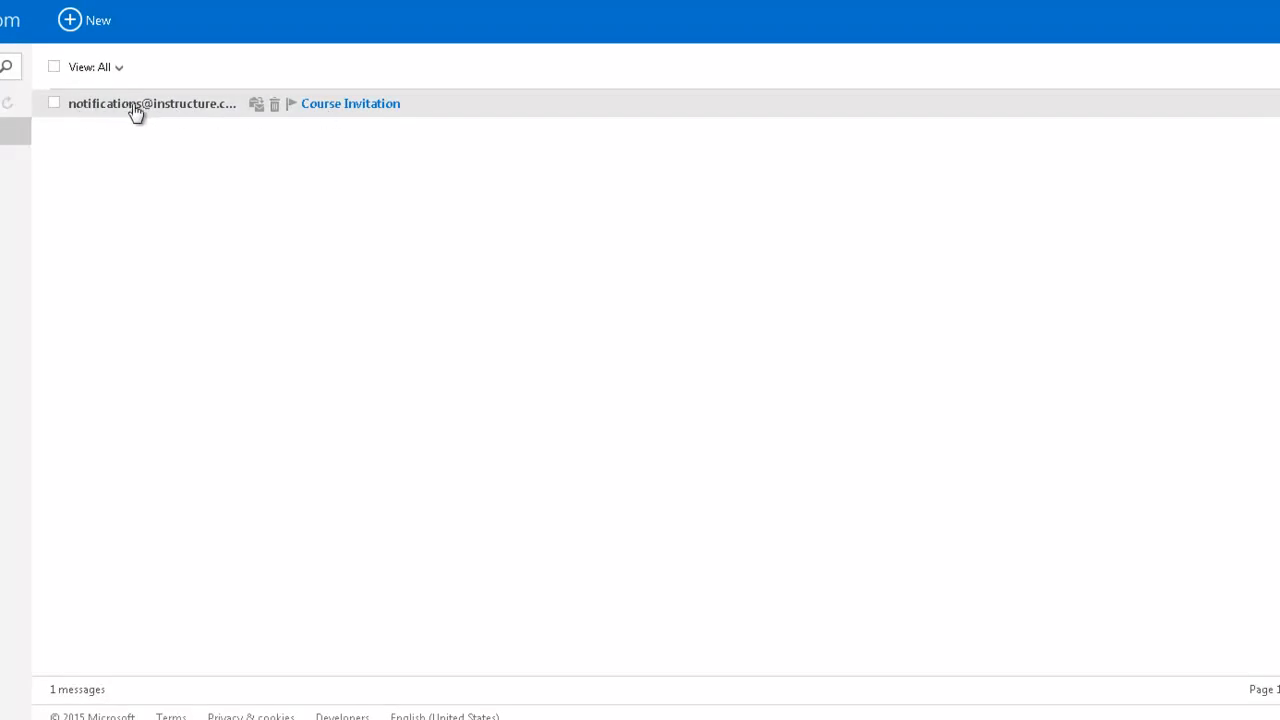
- Open the Canvas Course Invitation email in Outlook.com and choose Get Started
{"action": "left_click", "coordinate": [152, 103]}
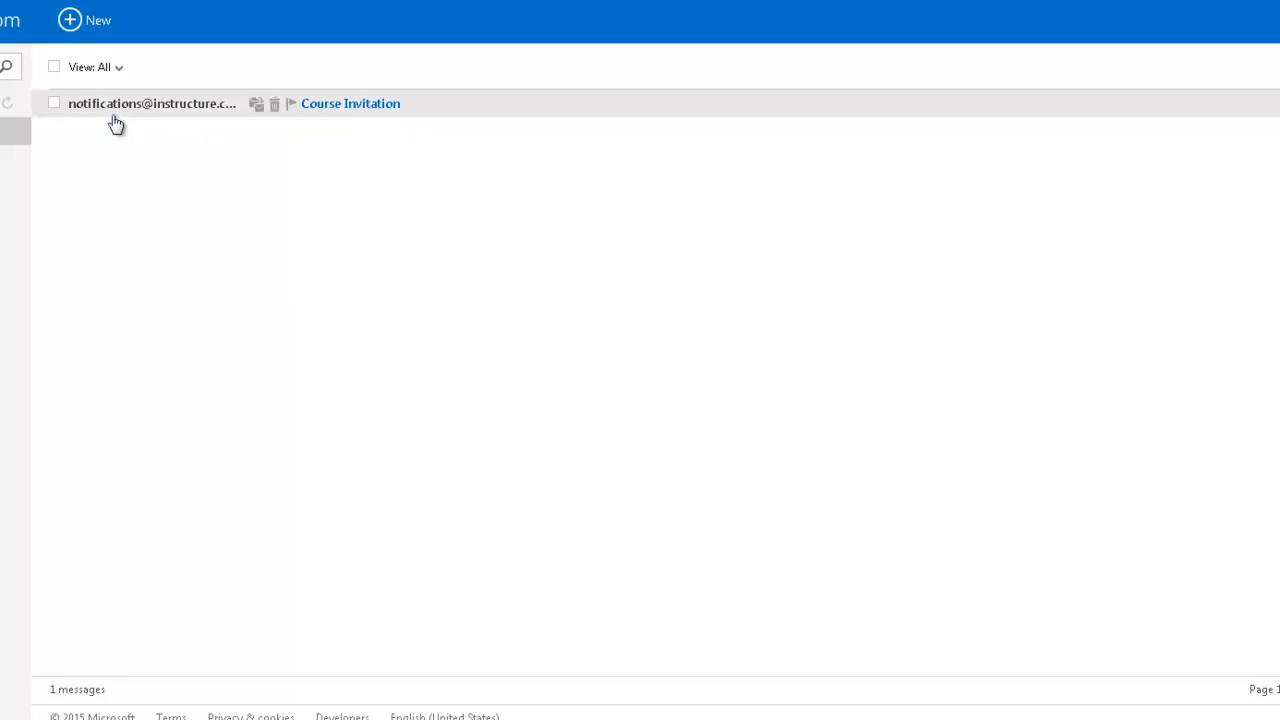
{"action": "left_click", "coordinate": [152, 103]}
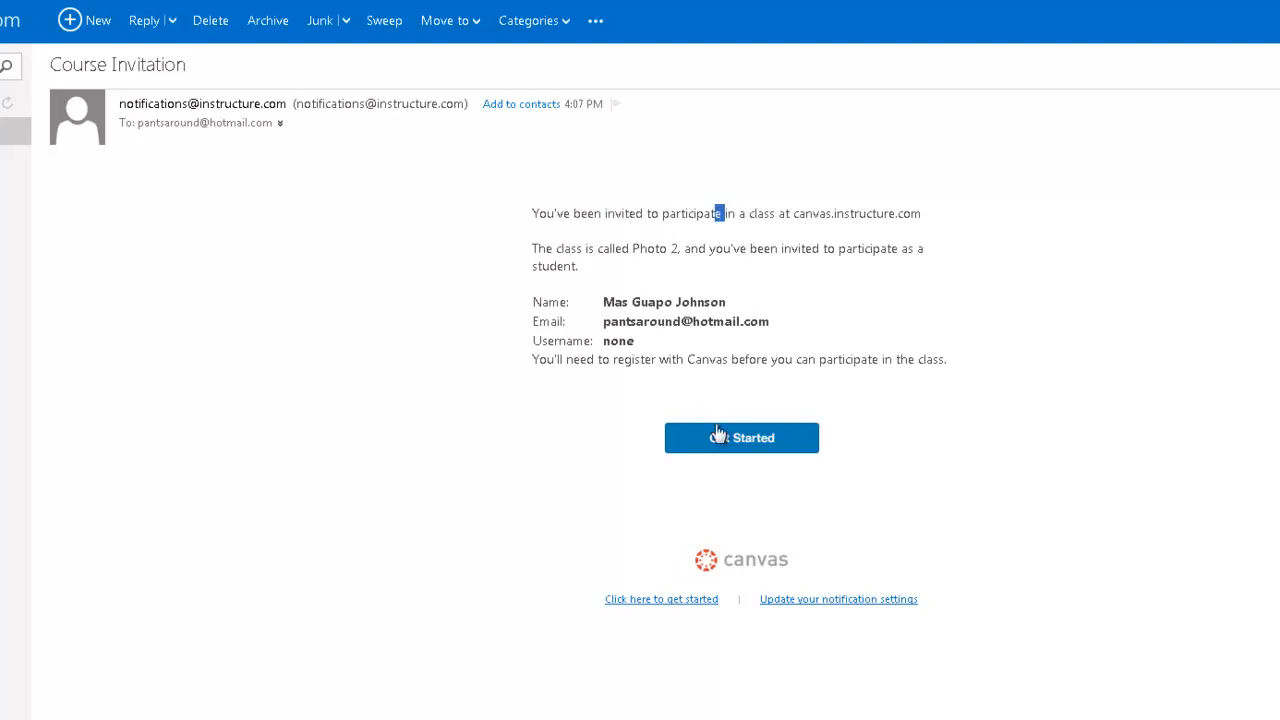
{"action": "left_click", "coordinate": [741, 437]}
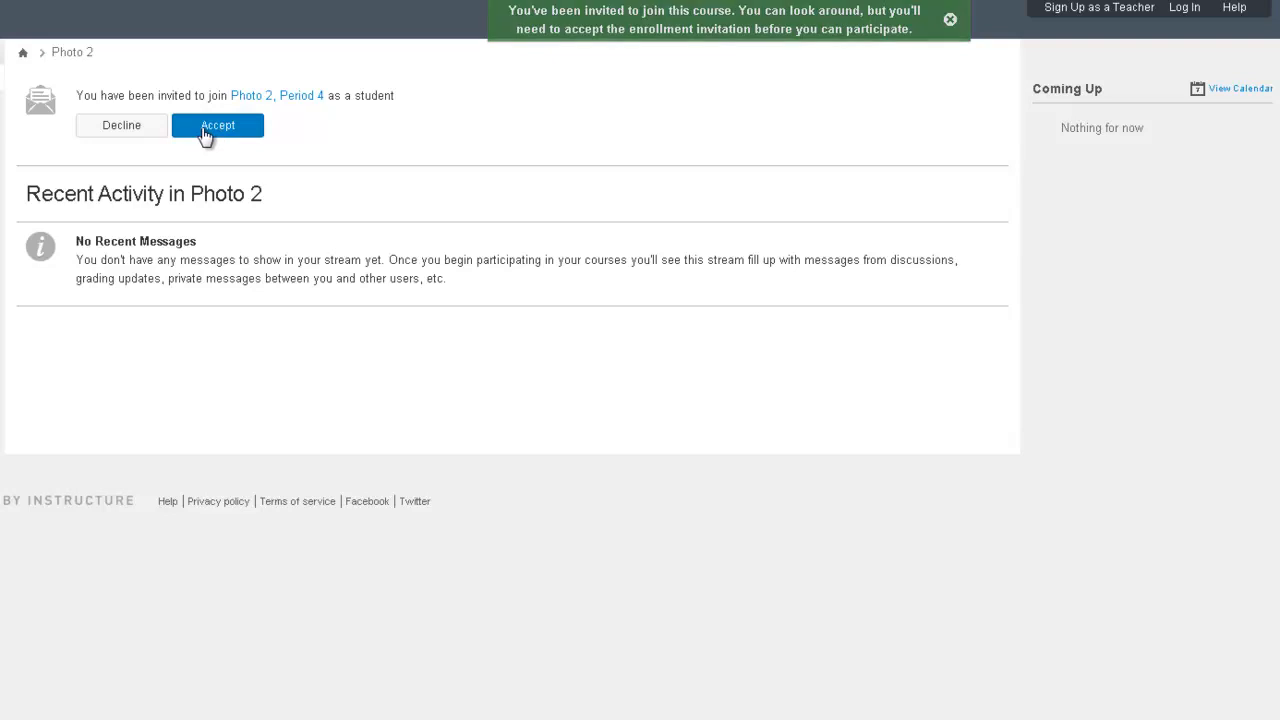
- Accept the Photo 2 course invitation and choose Create My Account
{"action": "left_click", "coordinate": [949, 19]}
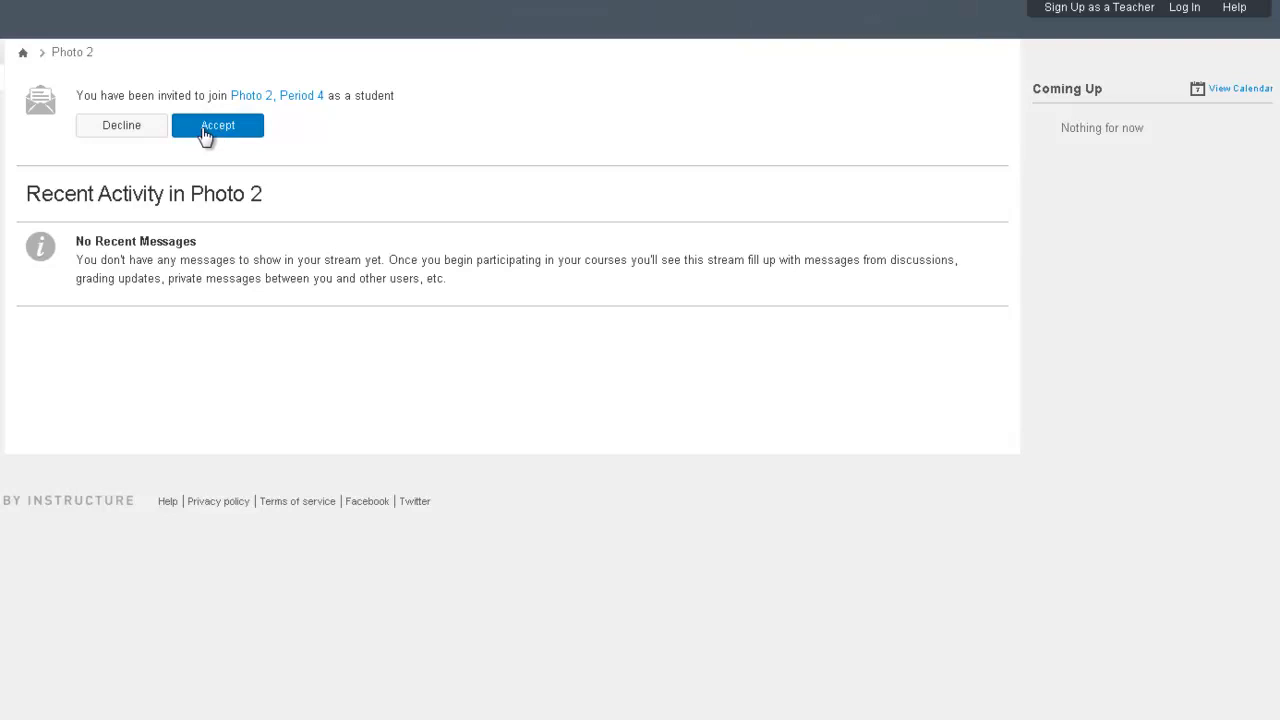
{"action": "left_click", "coordinate": [217, 124]}
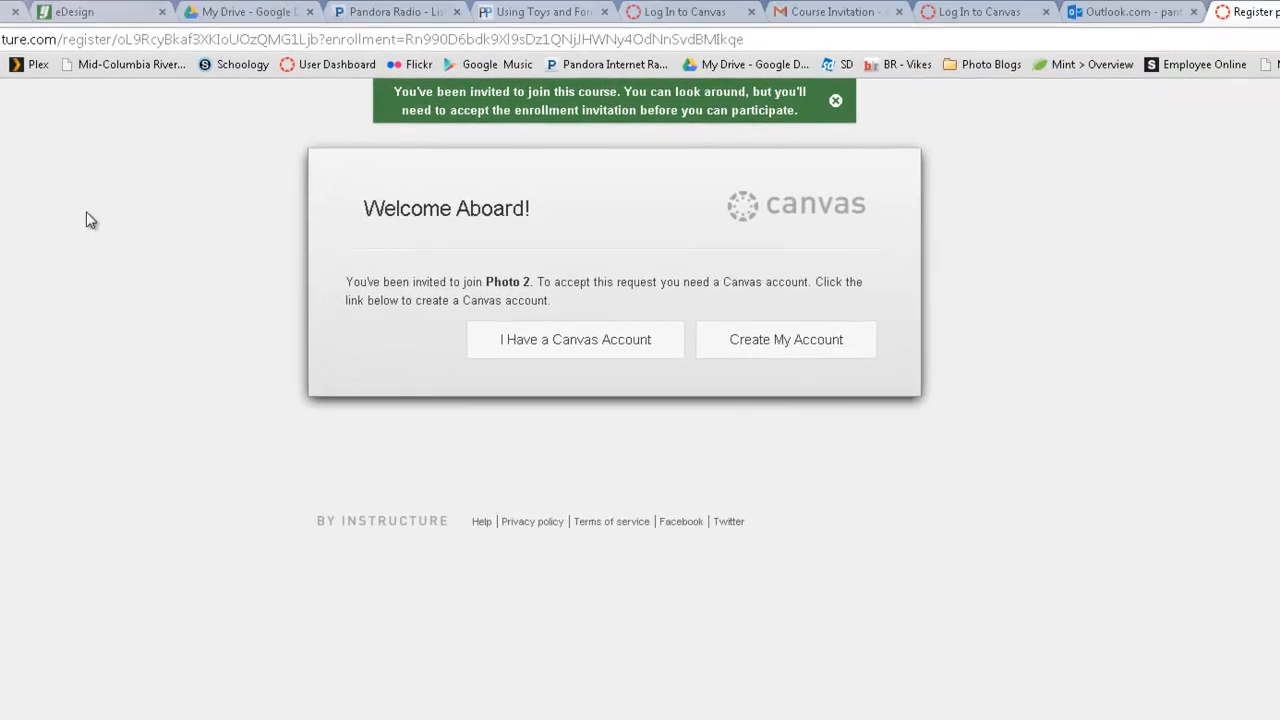
{"action": "mouse_move", "coordinate": [755, 371]}
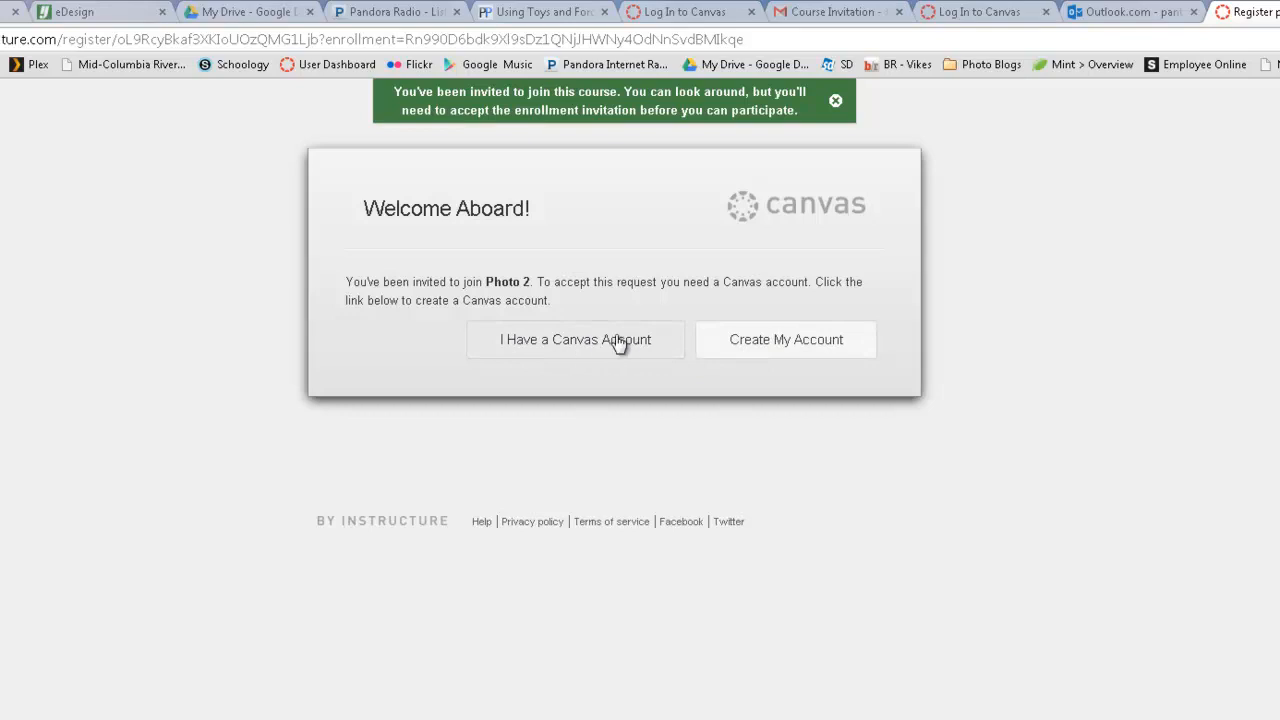
{"action": "left_click", "coordinate": [835, 100]}
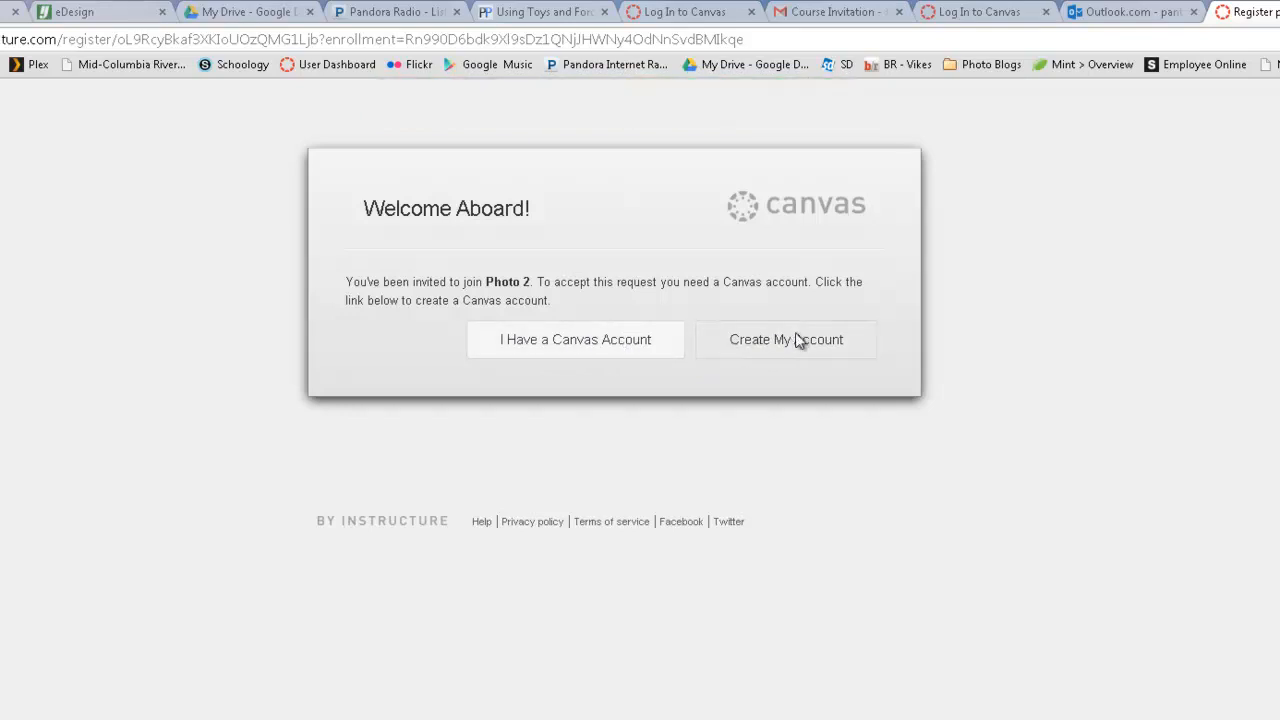
{"action": "left_click", "coordinate": [785, 339]}
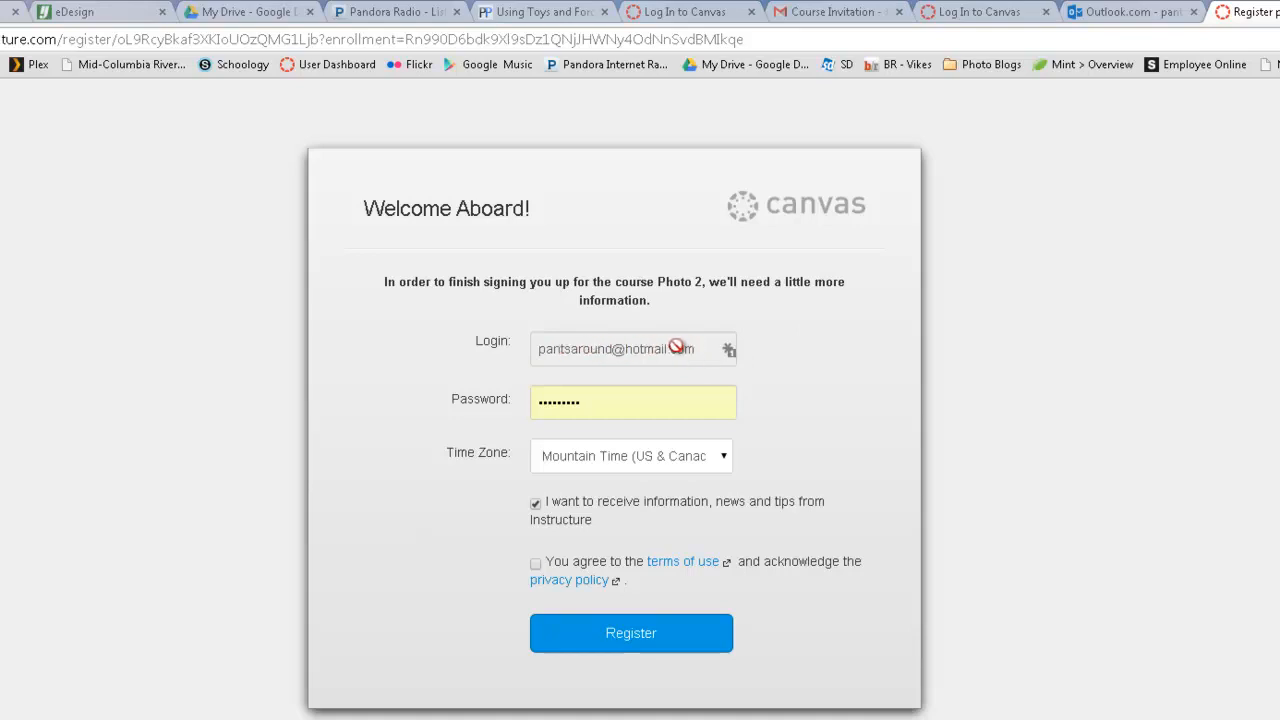
- Register the account with a password, Pacific Time, no Instructure news, and accepted terms
{"action": "left_click", "coordinate": [633, 401]}
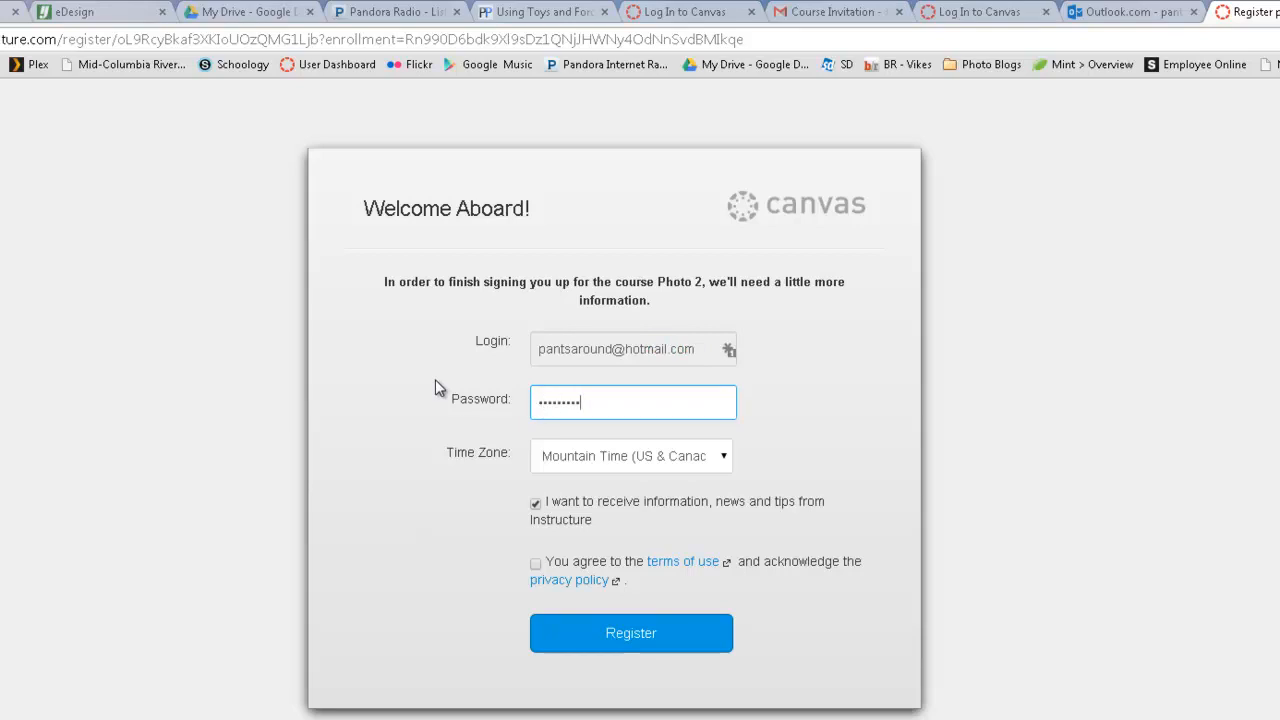
{"action": "left_click", "coordinate": [632, 455]}
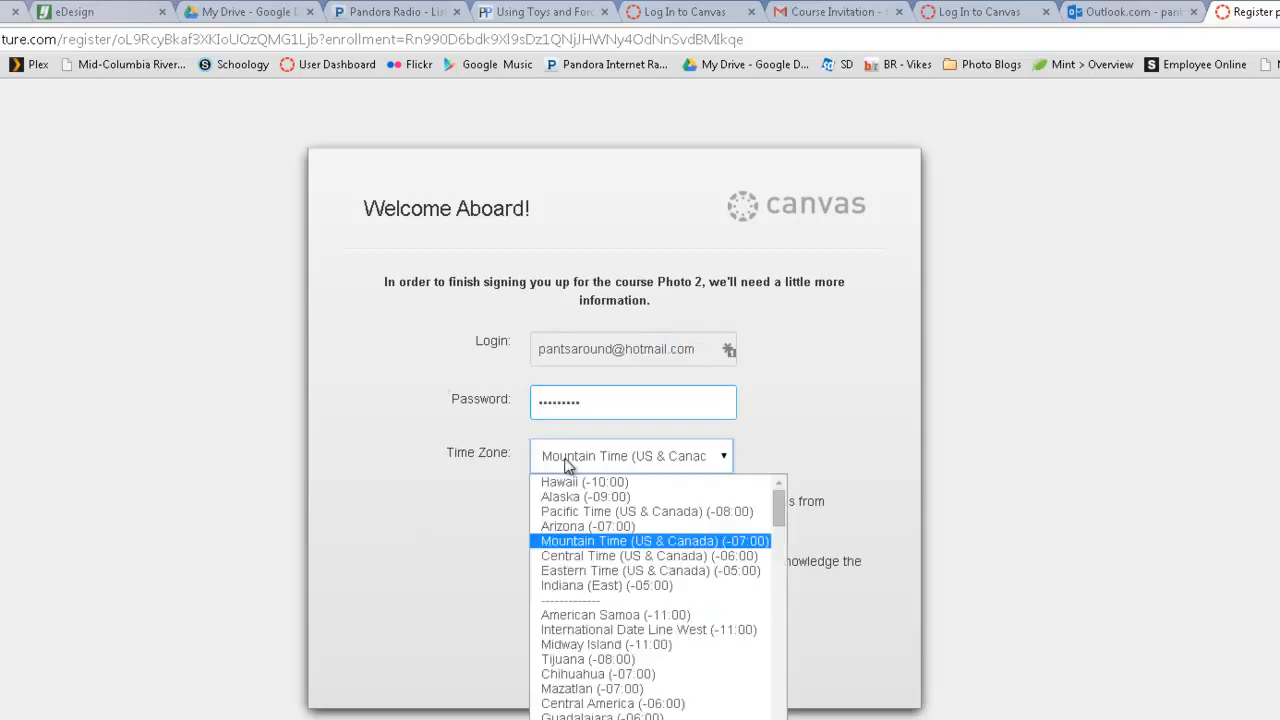
{"action": "mouse_move", "coordinate": [585, 511]}
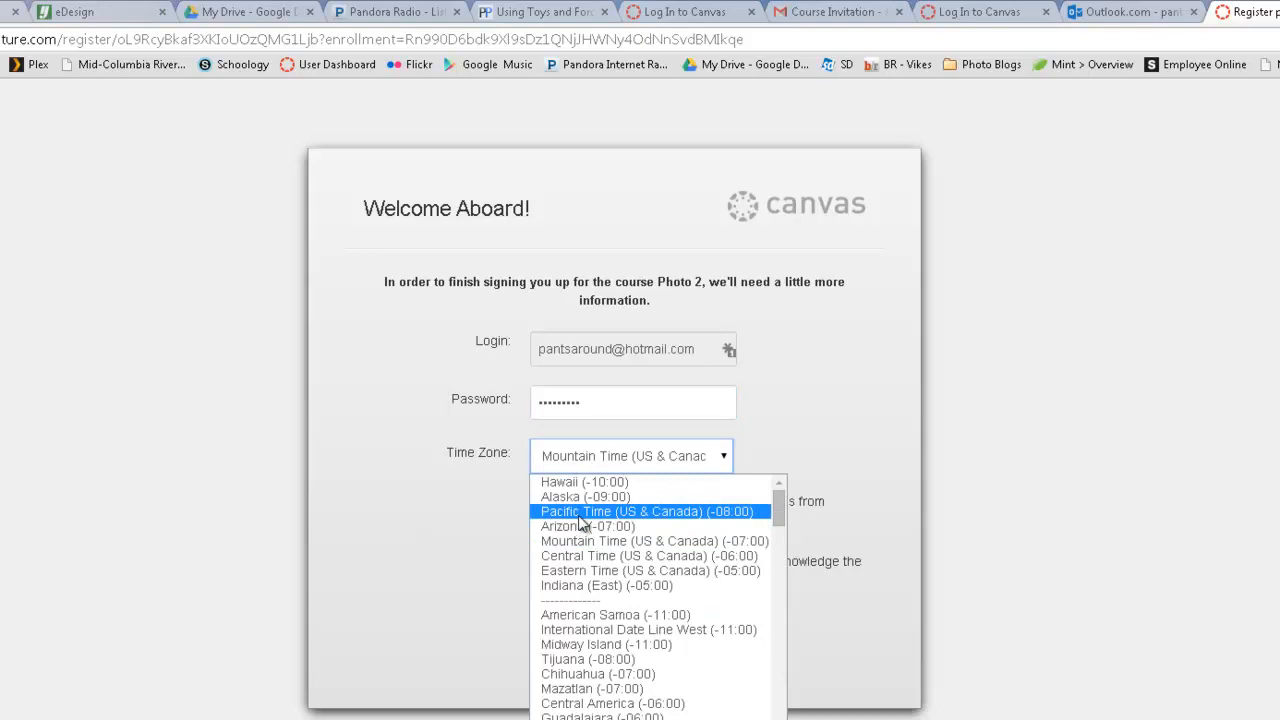
{"action": "left_click", "coordinate": [648, 511]}
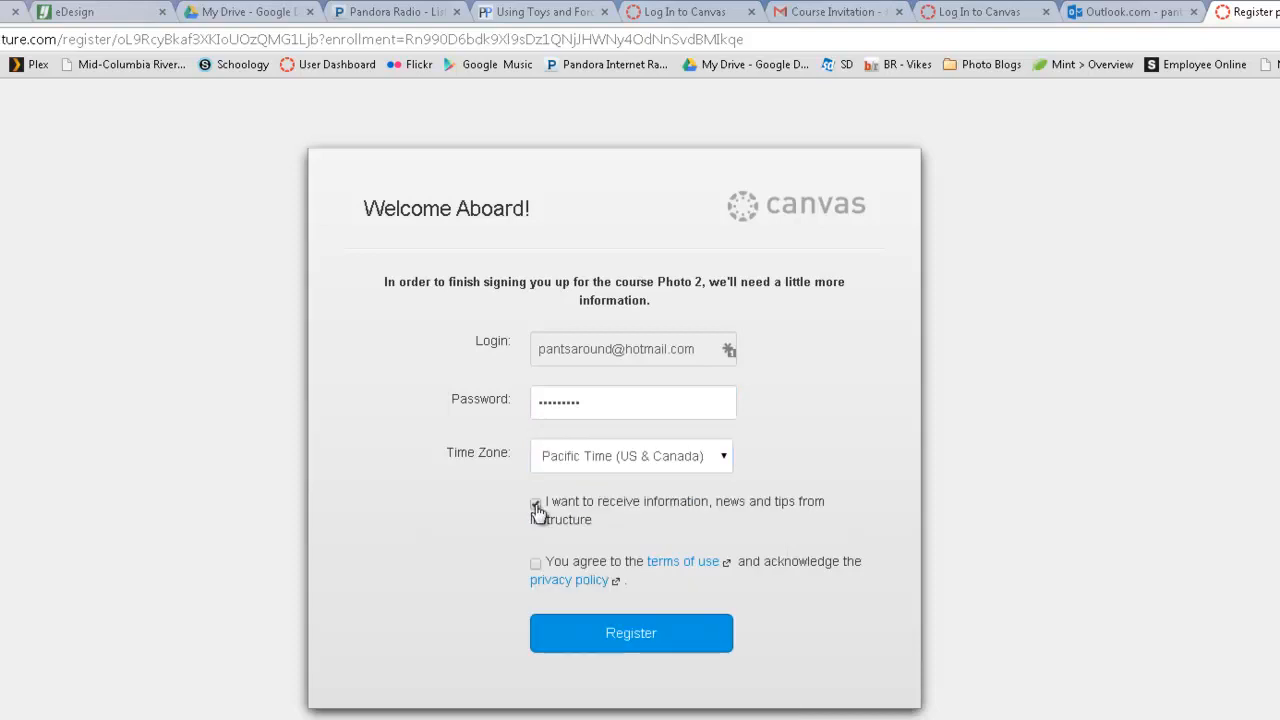
{"action": "left_click", "coordinate": [535, 563]}
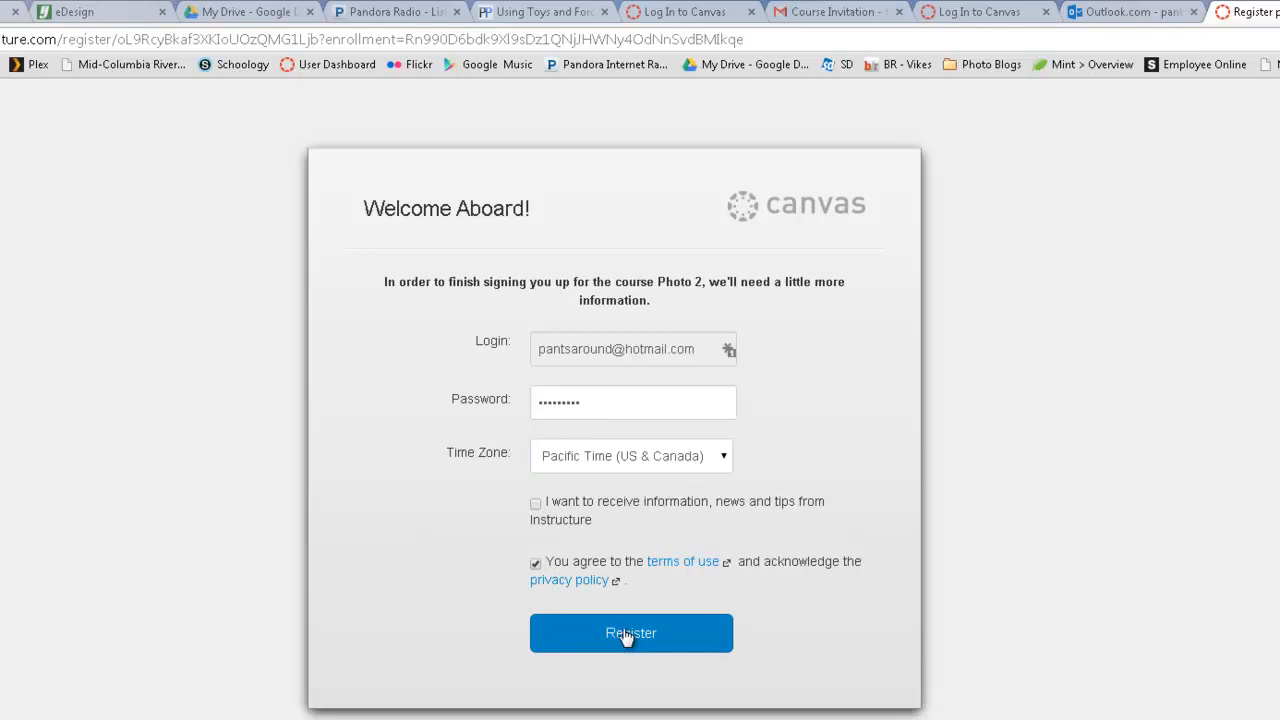
{"action": "left_click", "coordinate": [631, 632]}
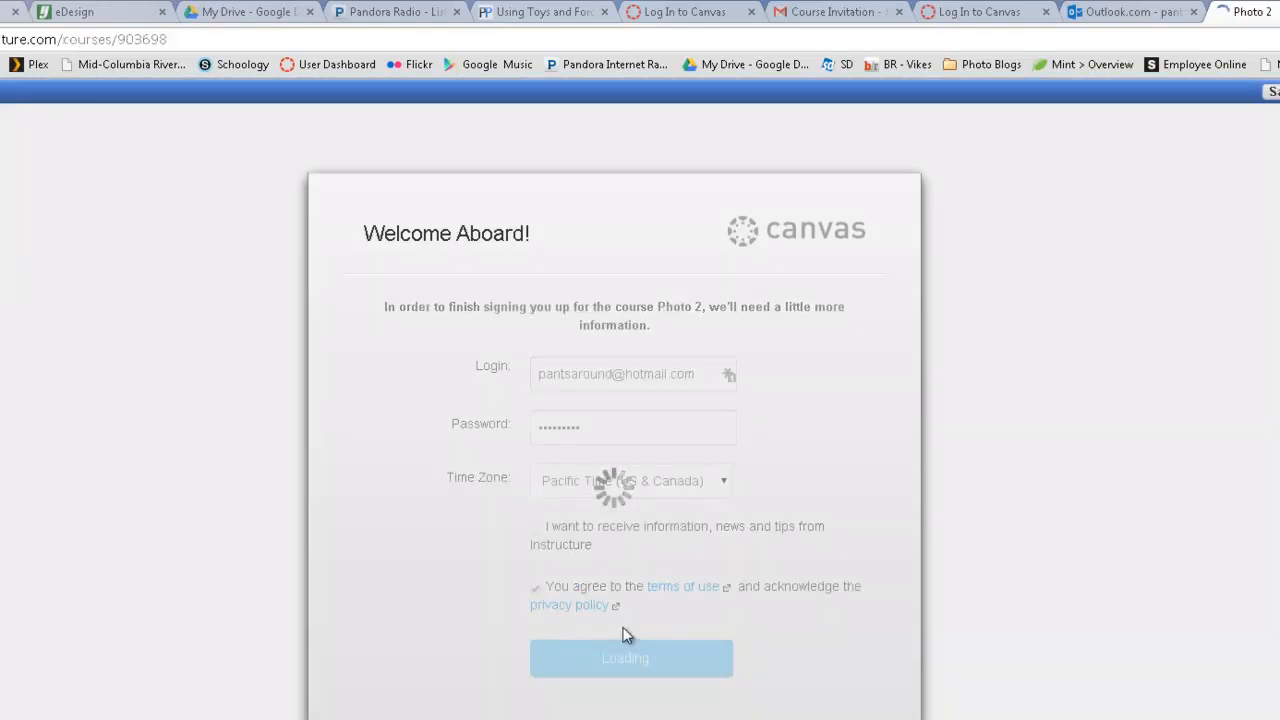
{"action": "left_click", "coordinate": [631, 658]}
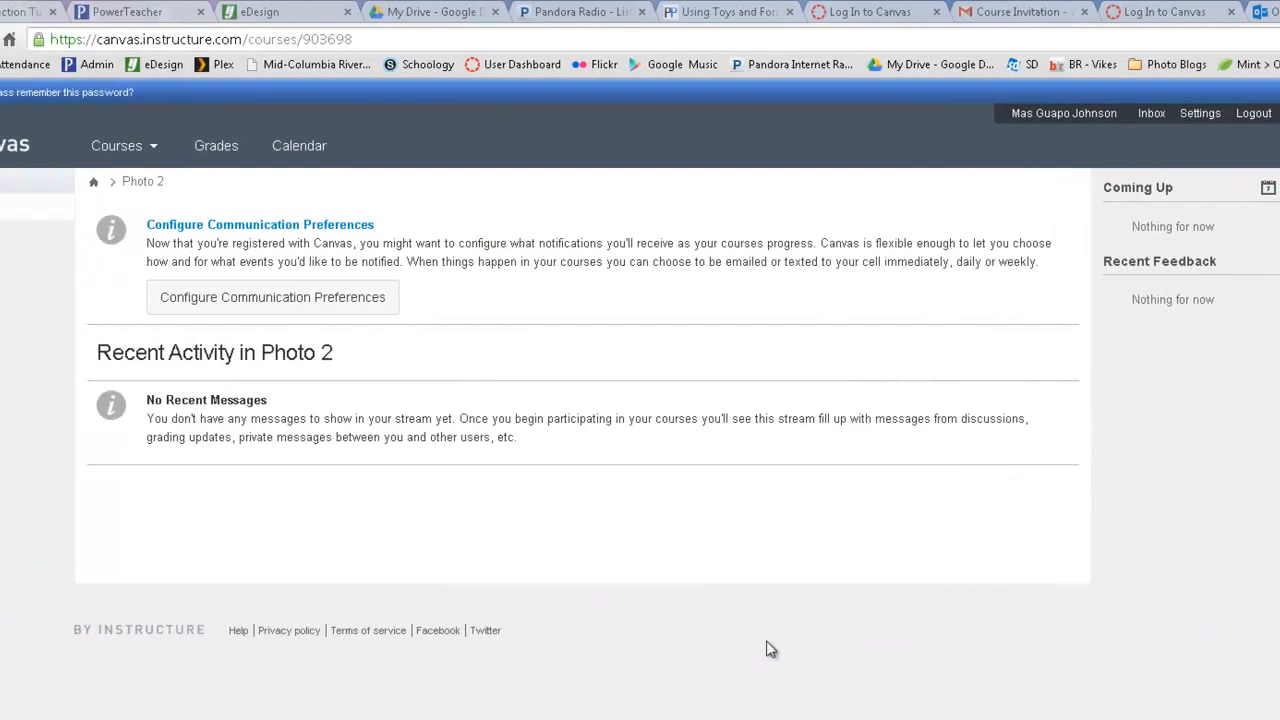